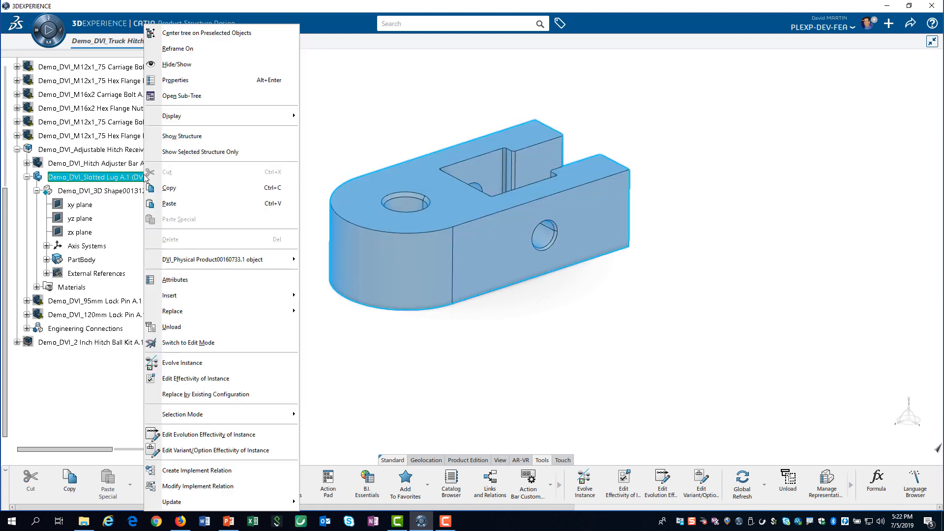
mouse_move(170, 296)
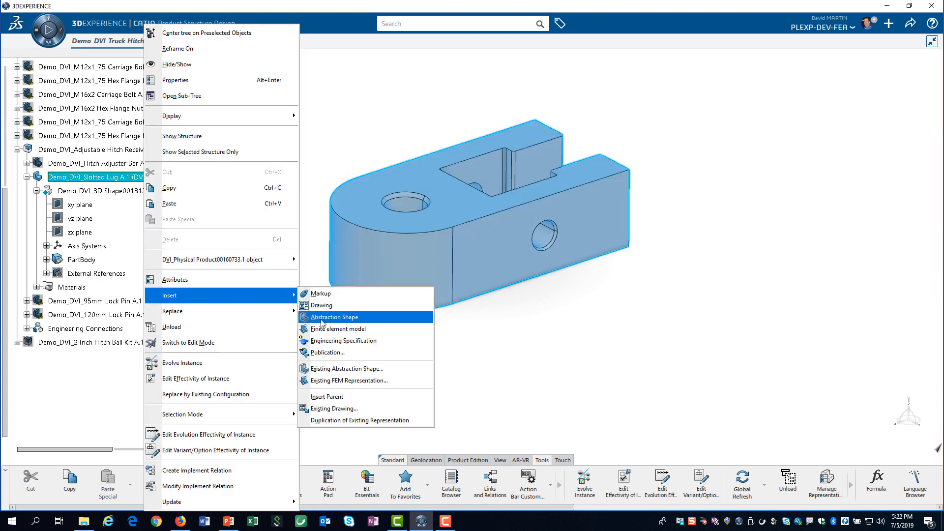
Insert an abstraction shape under Demo_DVI_Slotted Lug from its context menu.
left_click(334, 317)
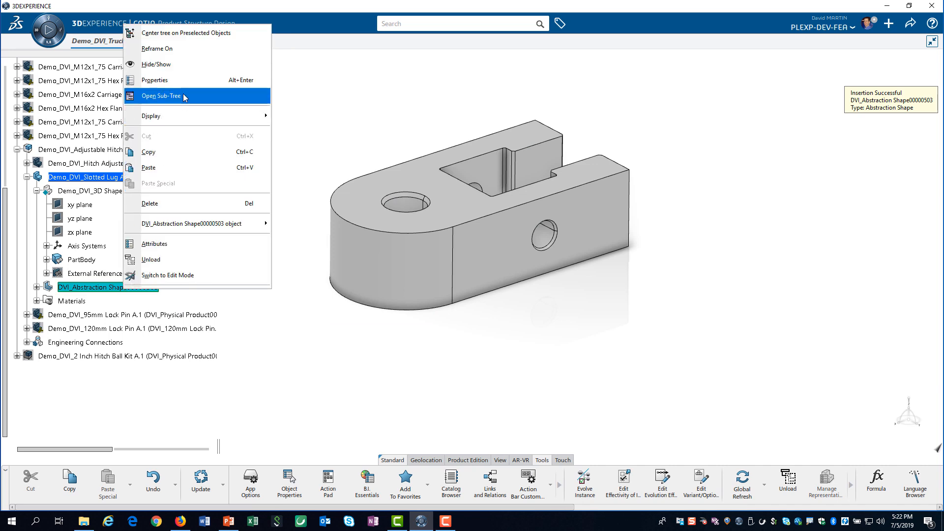
Set the abstraction shape's Title property to 'FEA Lug Shape' and confirm.
left_click(154, 80)
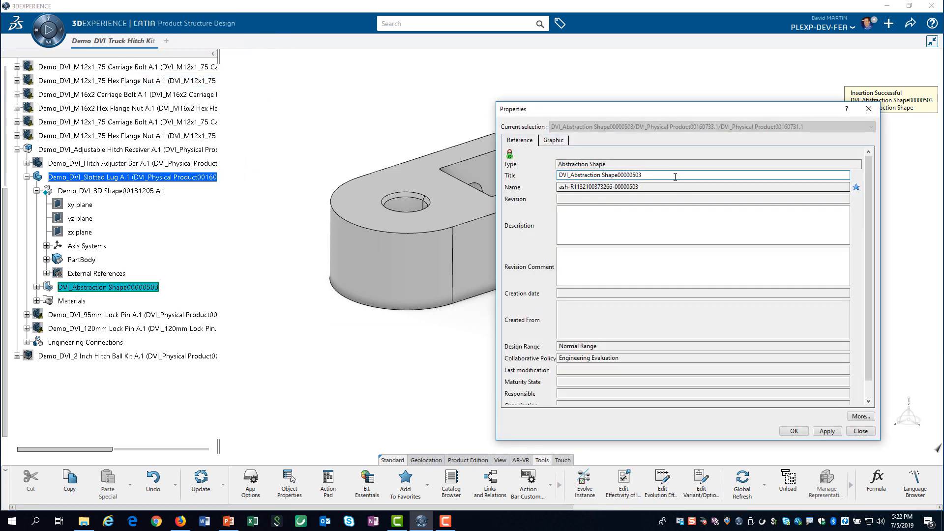
type("FEA Lug Shape")
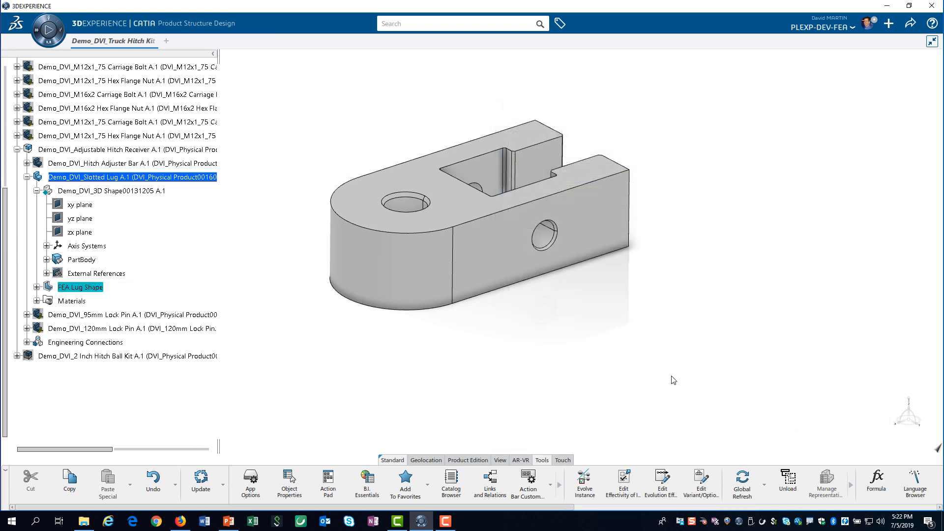
mouse_move(639, 362)
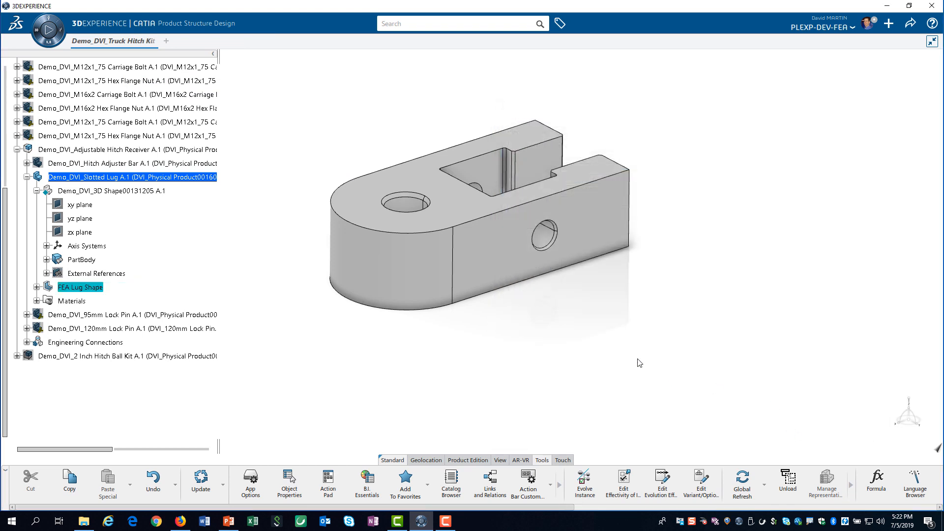
left_click(110, 191)
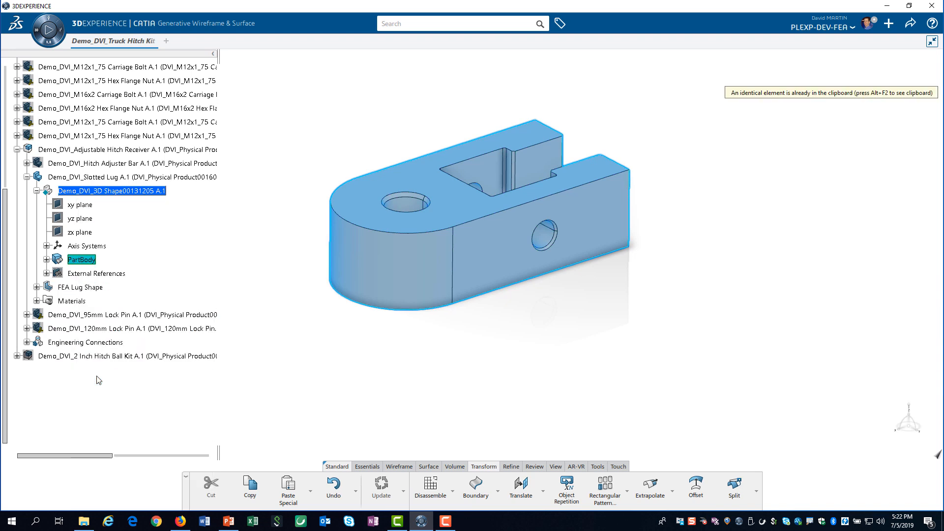
Select and expand FEA Lug Shape, then bring up its context menu for pasting.
left_click(80, 288)
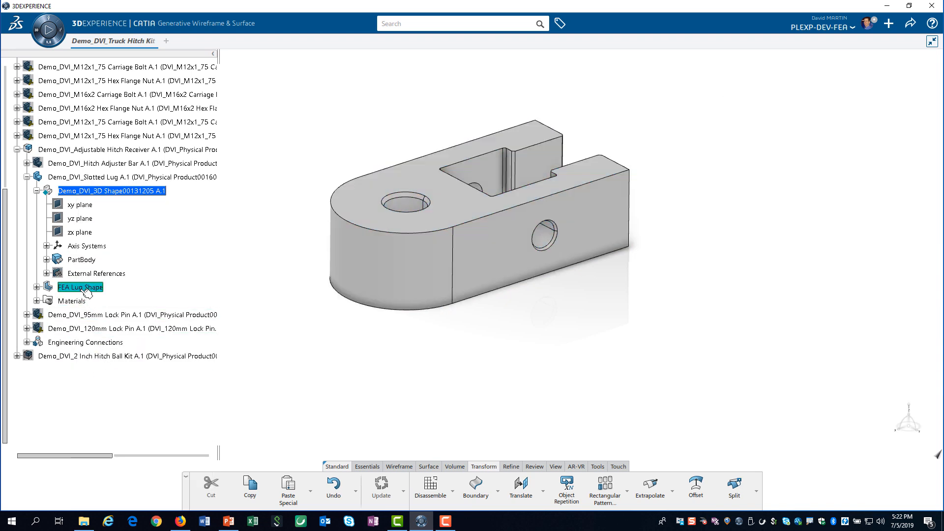
left_click(39, 287)
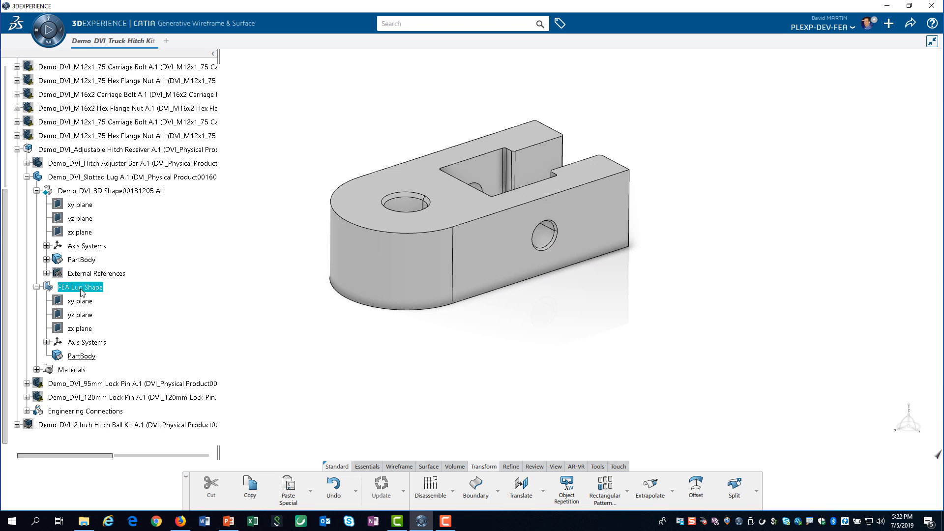
right_click(80, 287)
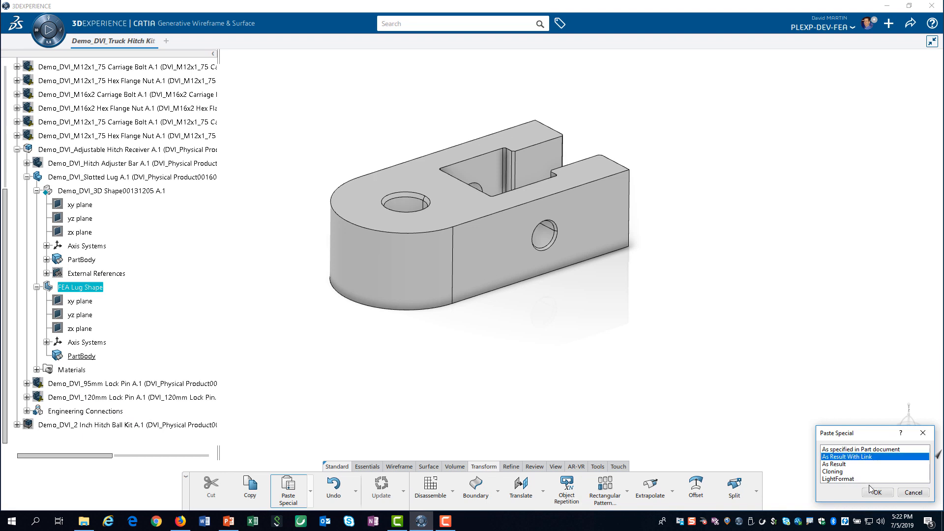
Paste the lug geometry As Result With Link, then right-click the new Body.2.
left_click(878, 492)
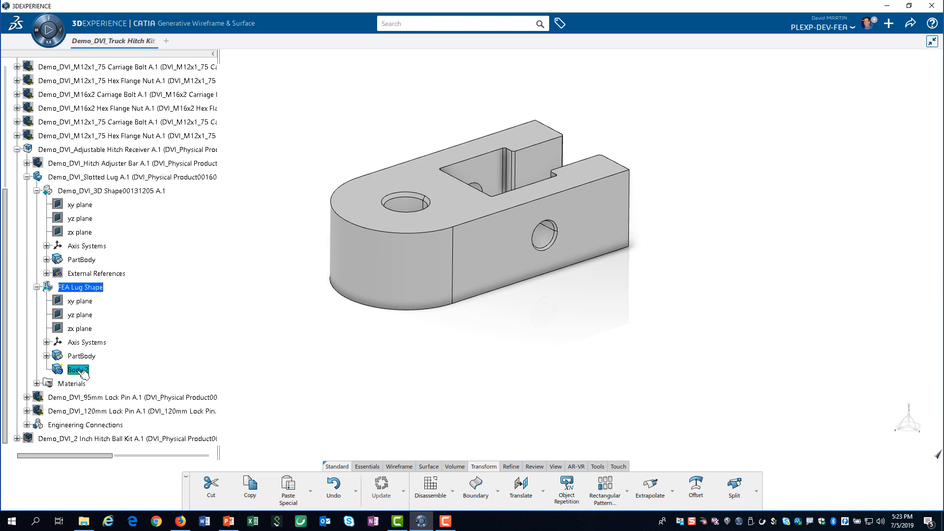
right_click(77, 370)
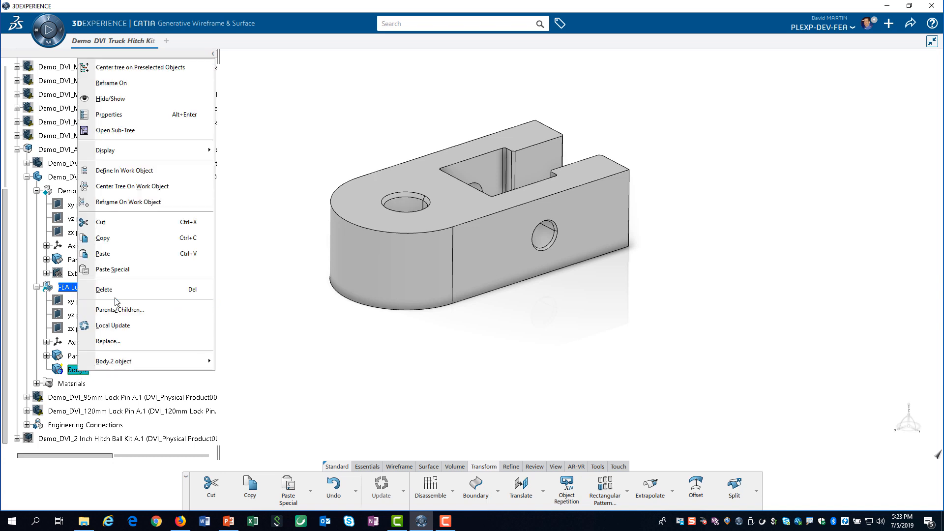